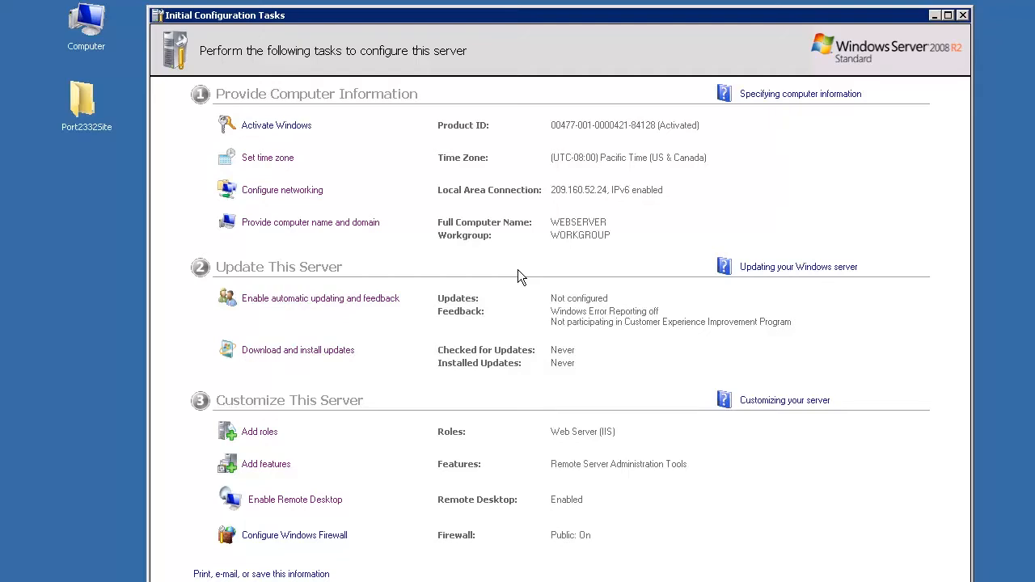
mouse_move(86, 105)
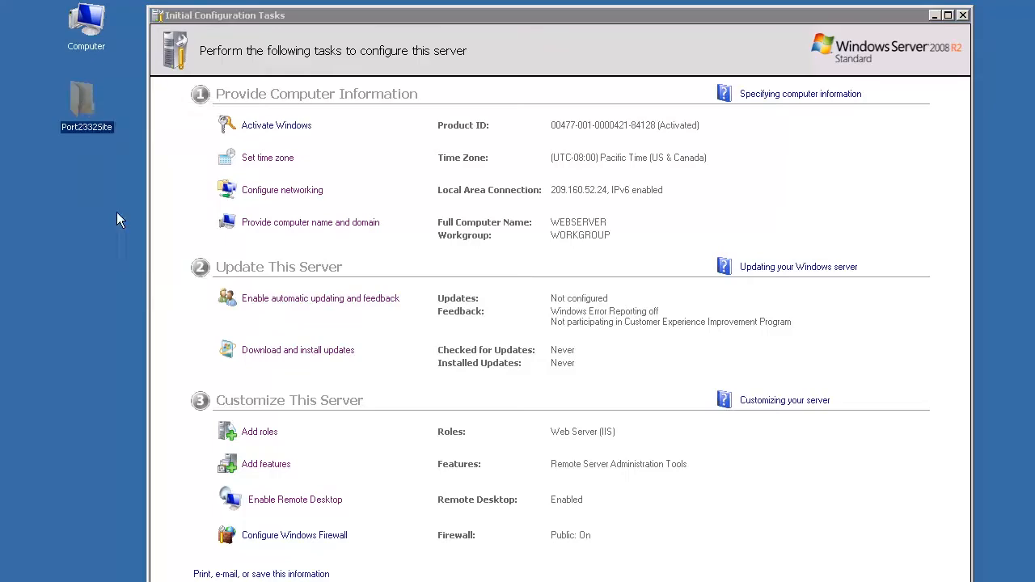
- Browse to the C:\inetpub\wwwroot folder in Windows Explorer
double_click(85, 26)
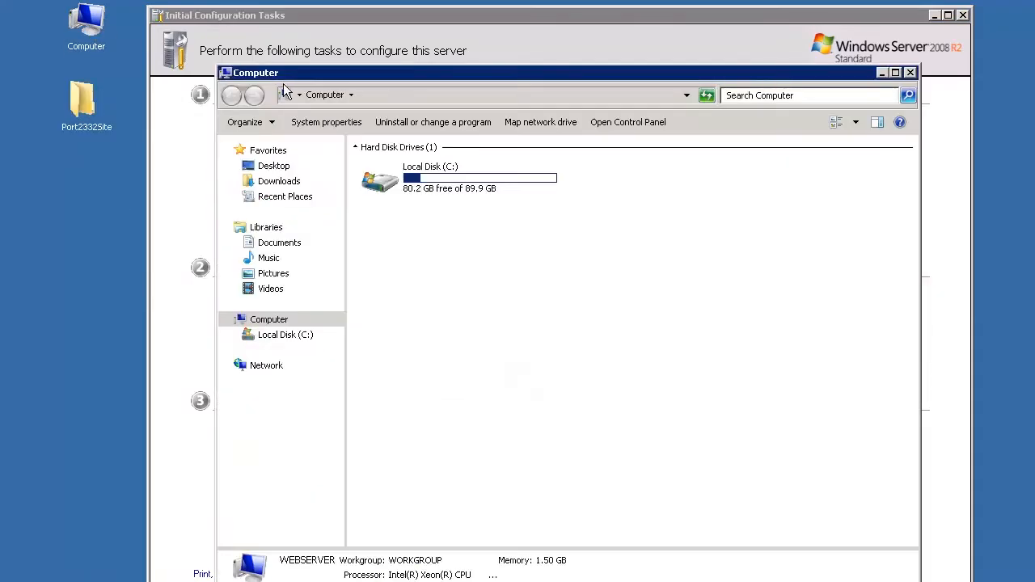
double_click(380, 178)
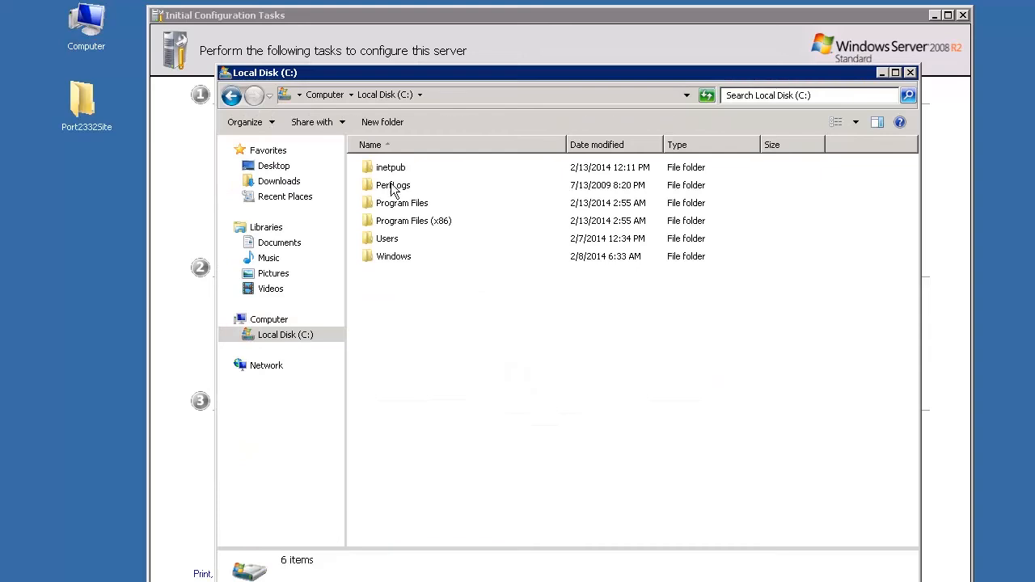
double_click(390, 167)
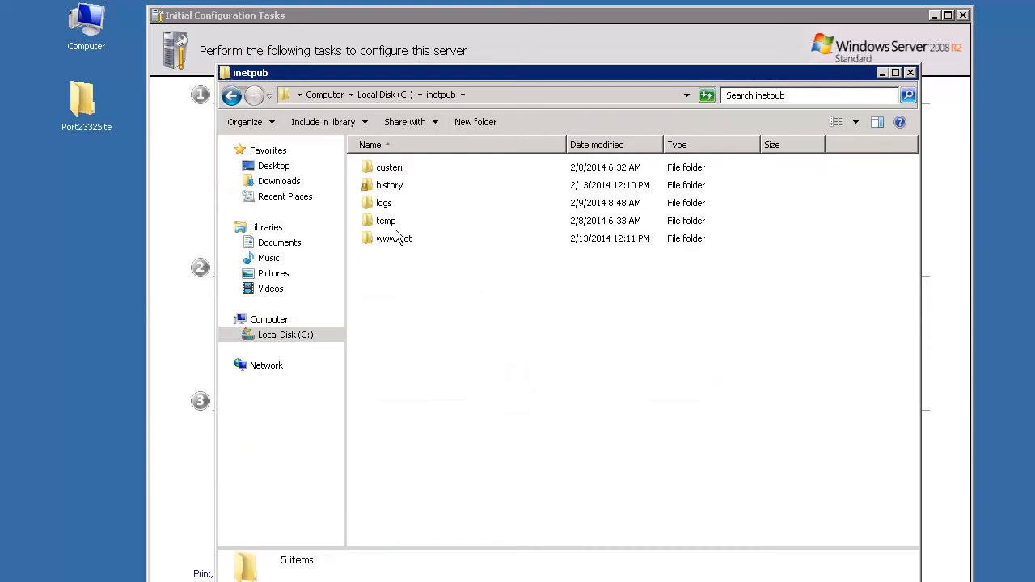
double_click(394, 237)
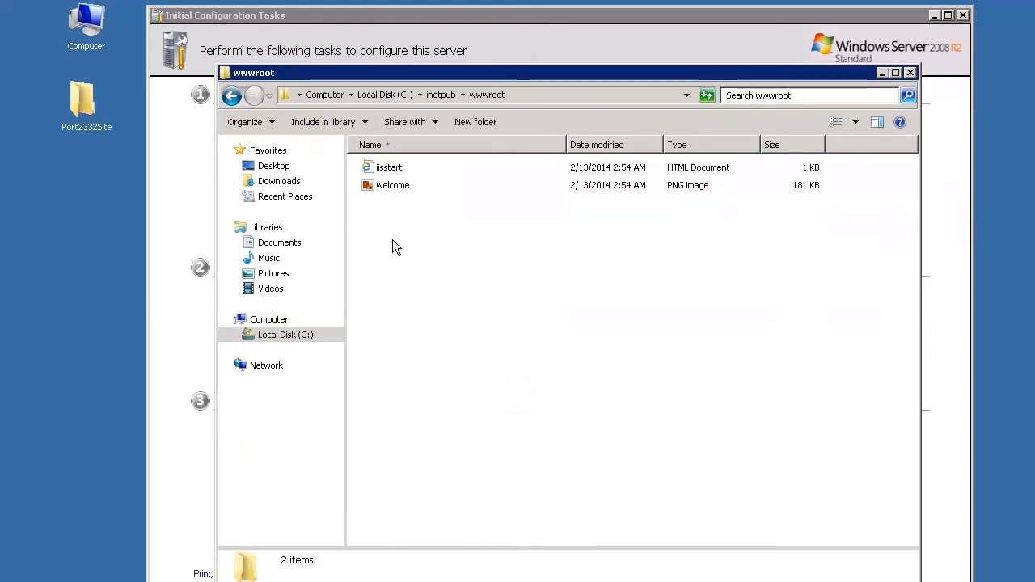
mouse_move(420, 336)
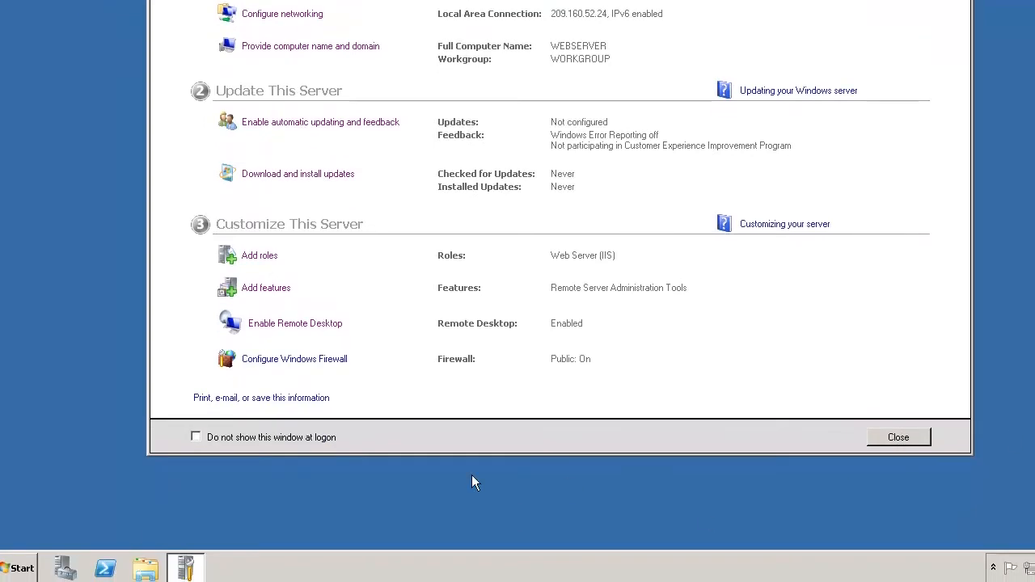
- Launch IIS Manager, show the Sites list, and start a new web site
click(18, 567)
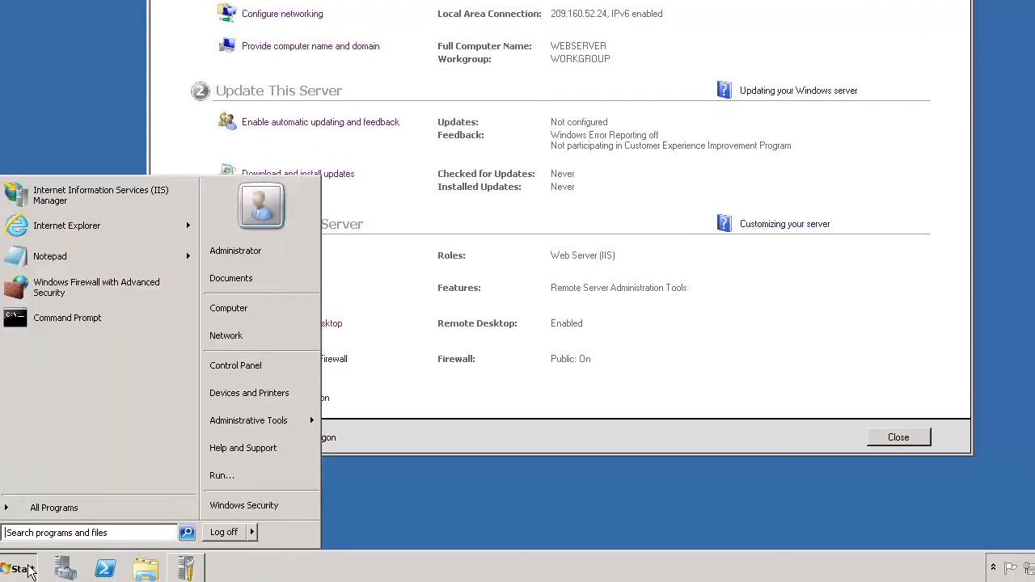
click(193, 196)
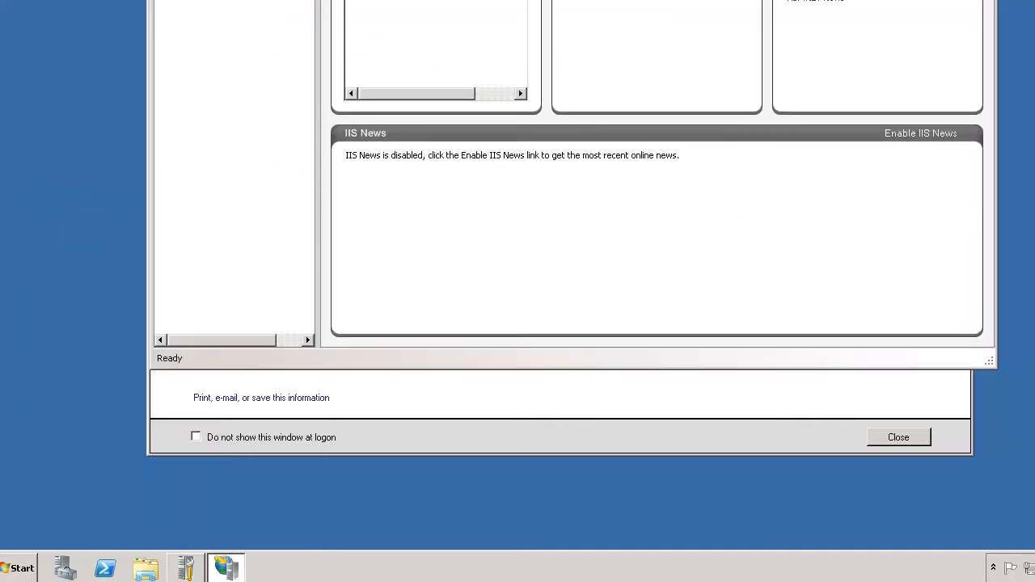
click(899, 436)
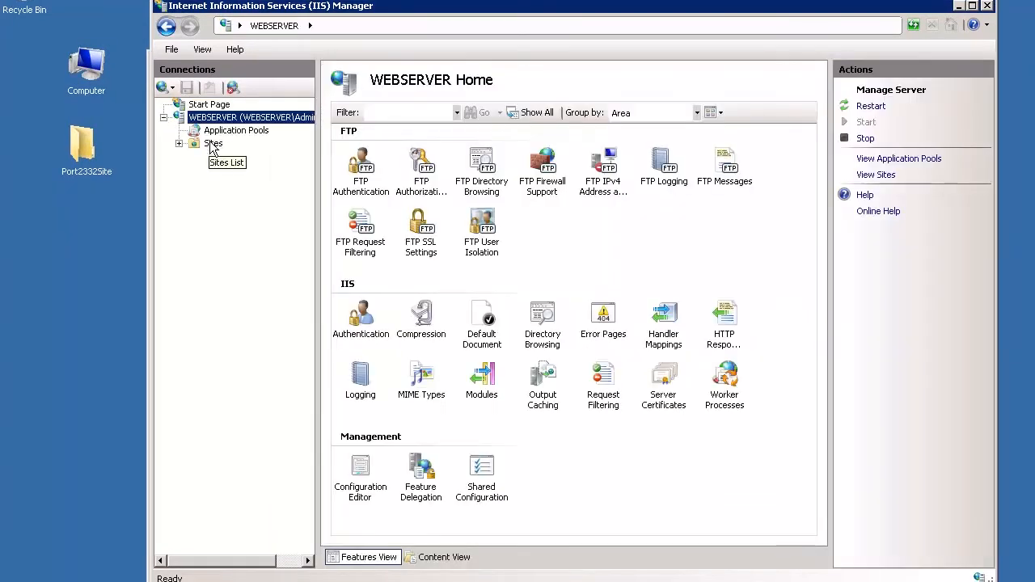
click(213, 143)
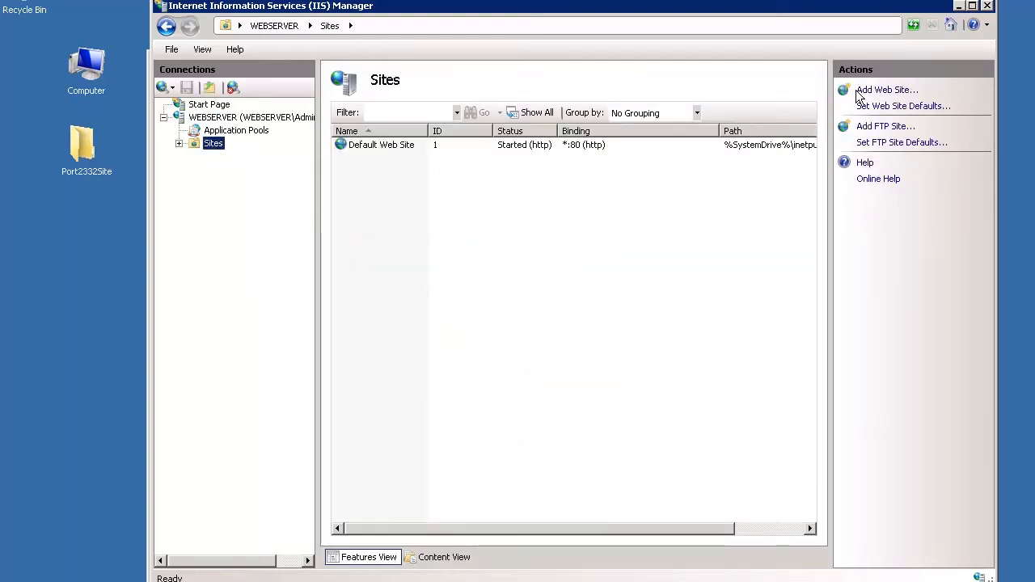
click(888, 90)
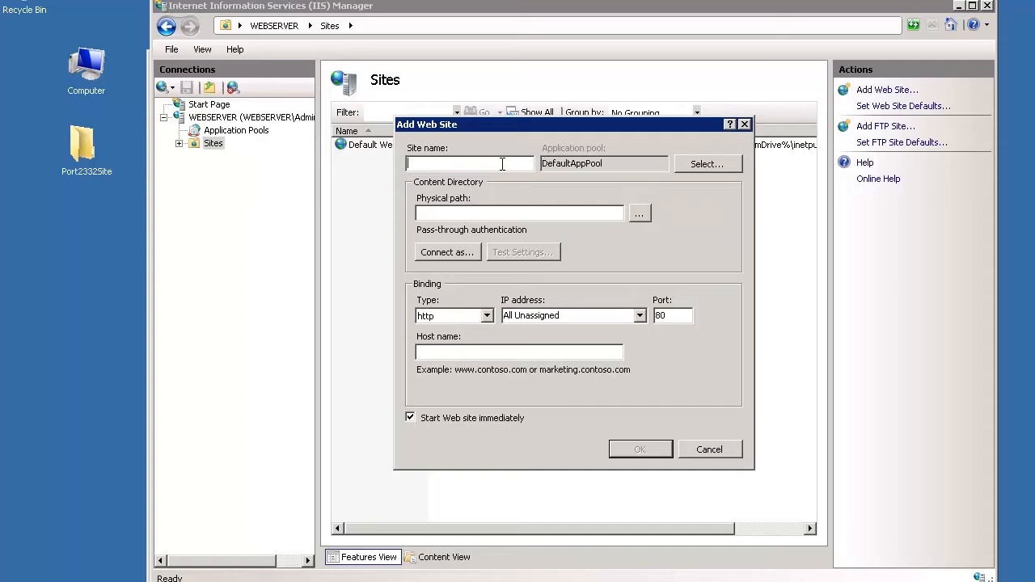
- Create 'Port 2332 Site' at C:\inetpub\wwwroot\Port2332Site on port 2332
text(Port 2332)
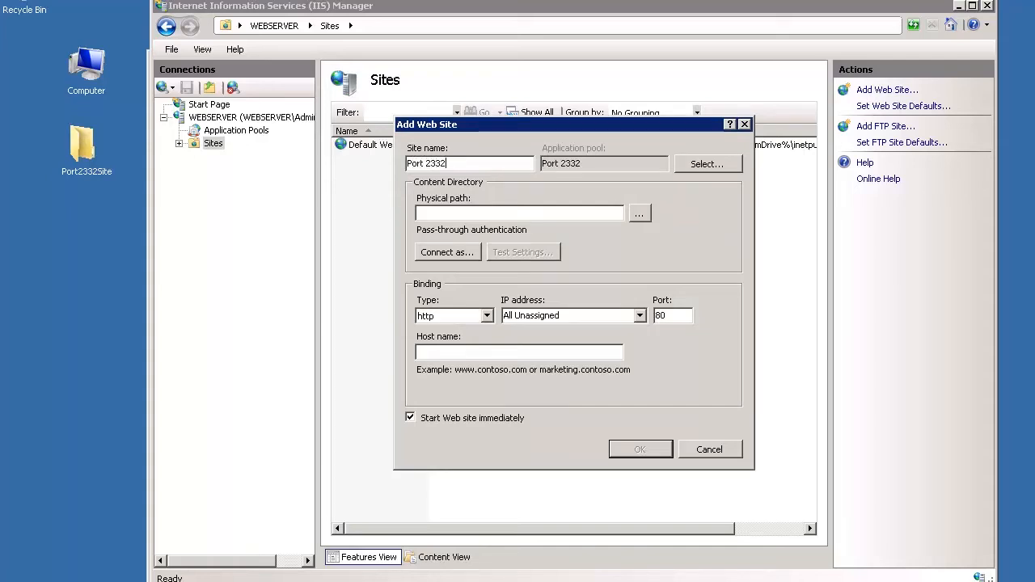
text(Site)
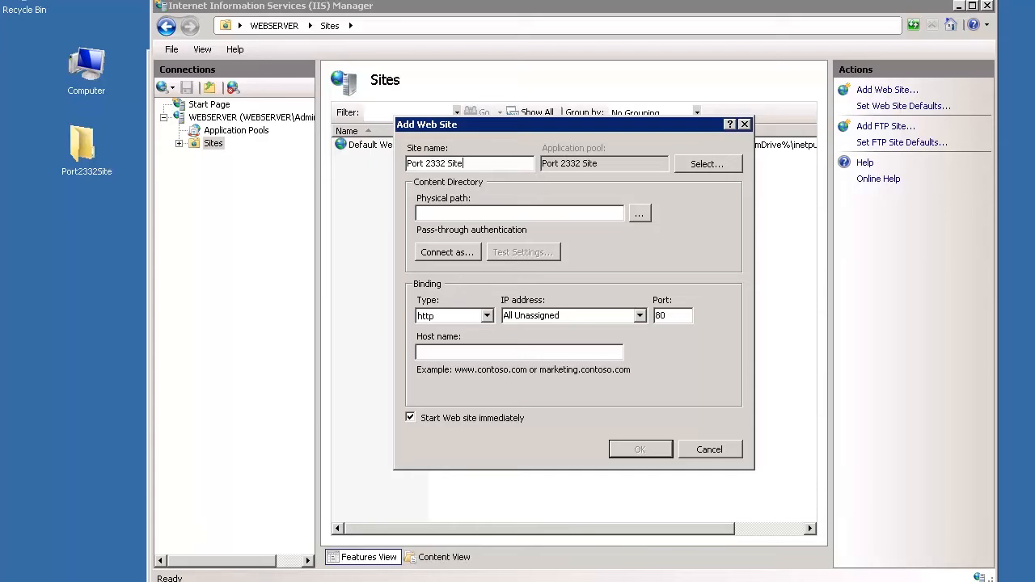
click(639, 212)
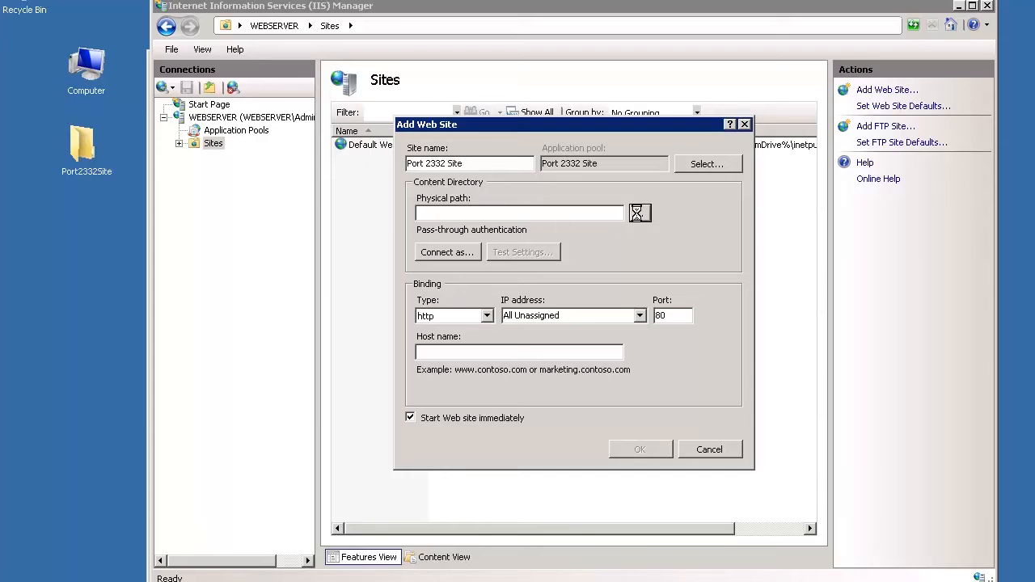
click(640, 213)
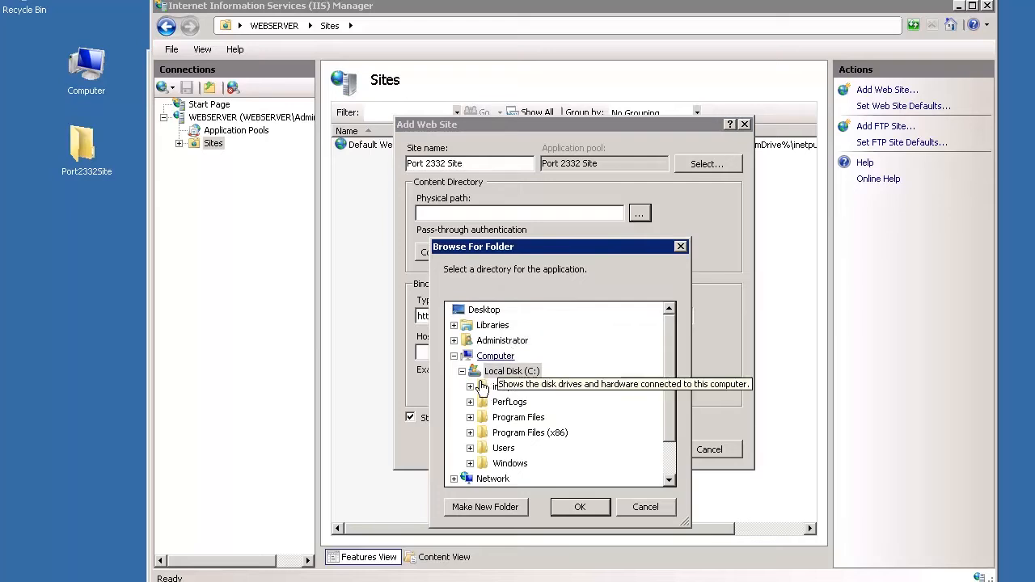
click(471, 371)
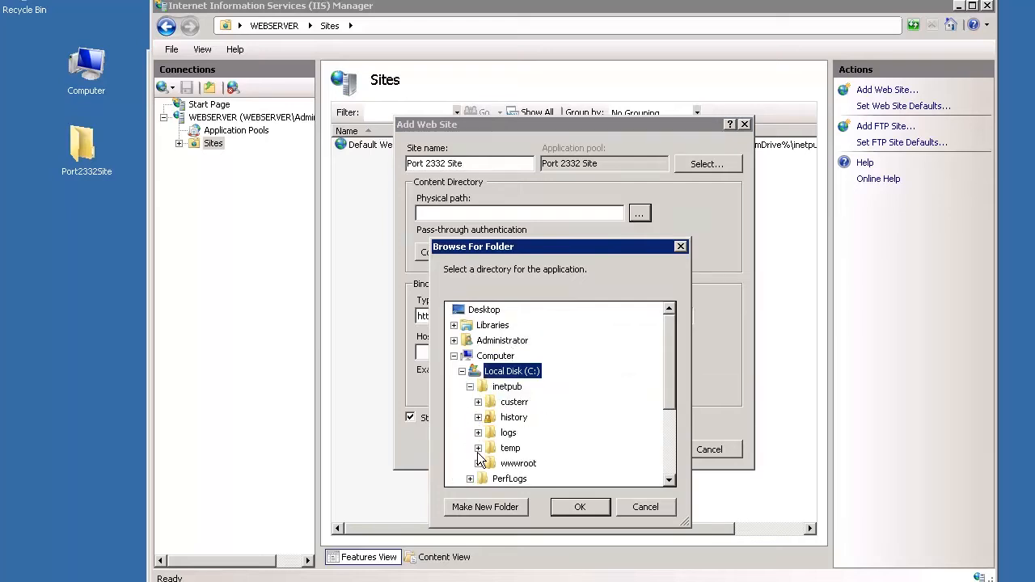
click(478, 463)
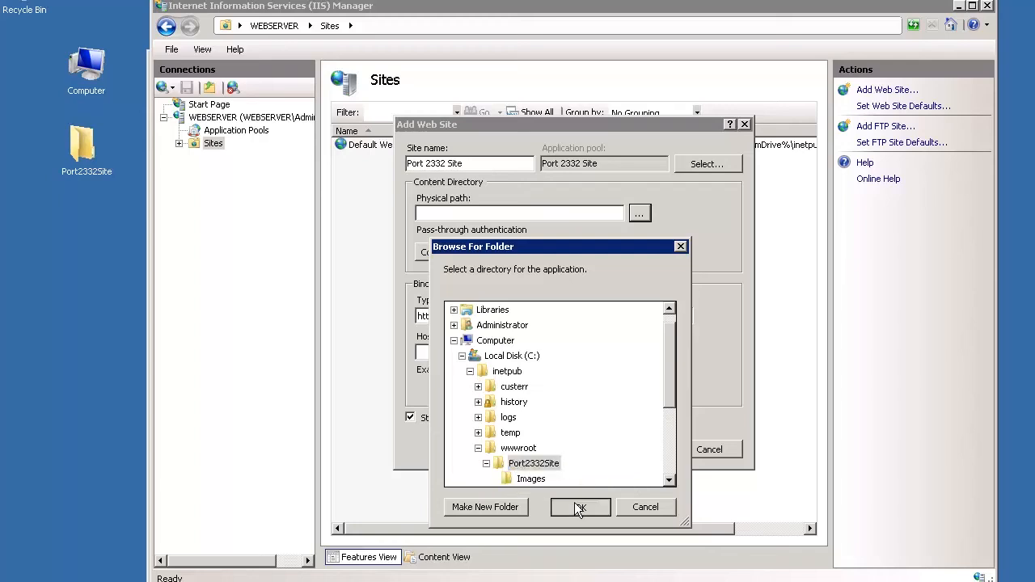
click(580, 507)
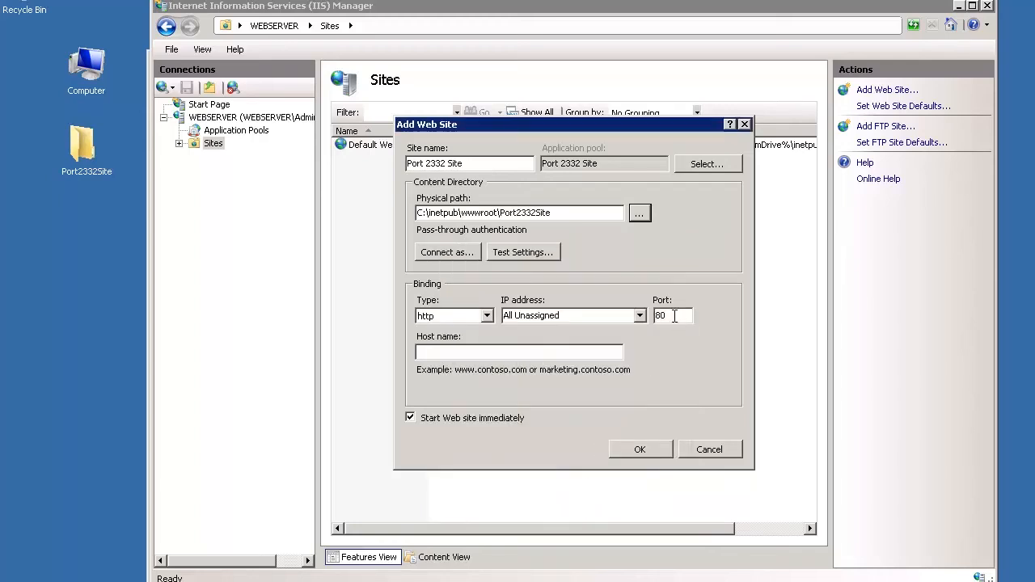
click(667, 315)
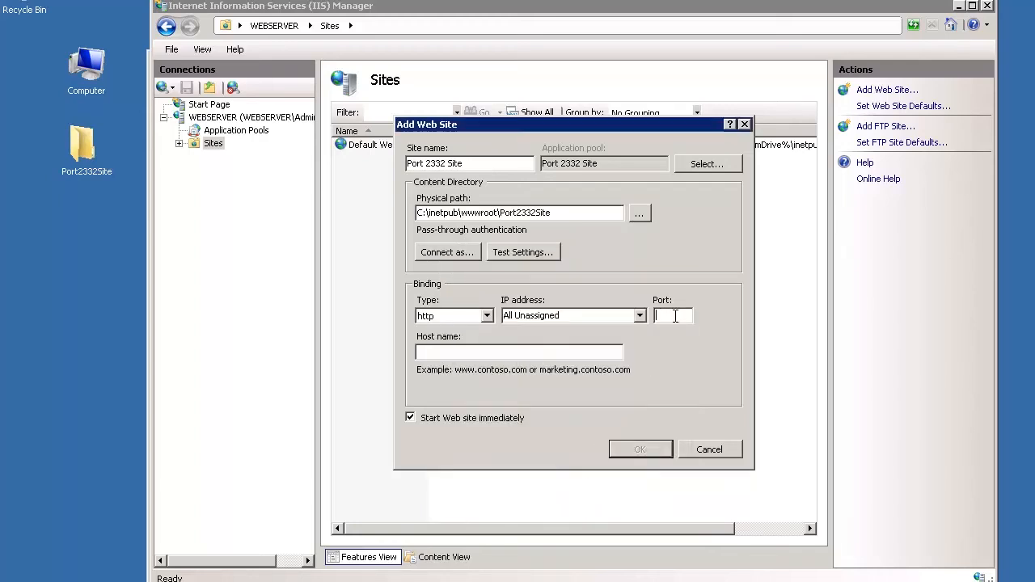
text(2332)
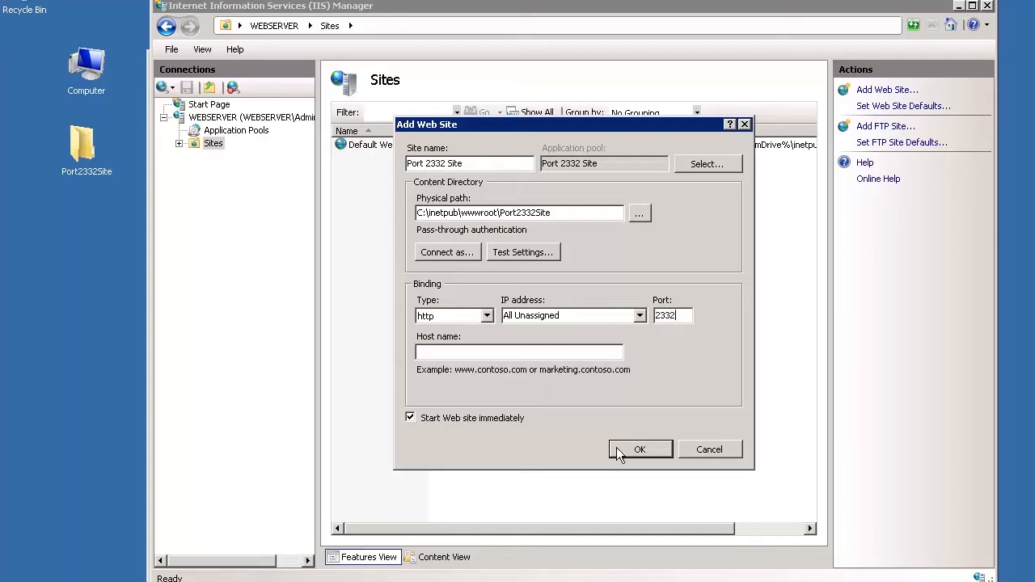
click(639, 450)
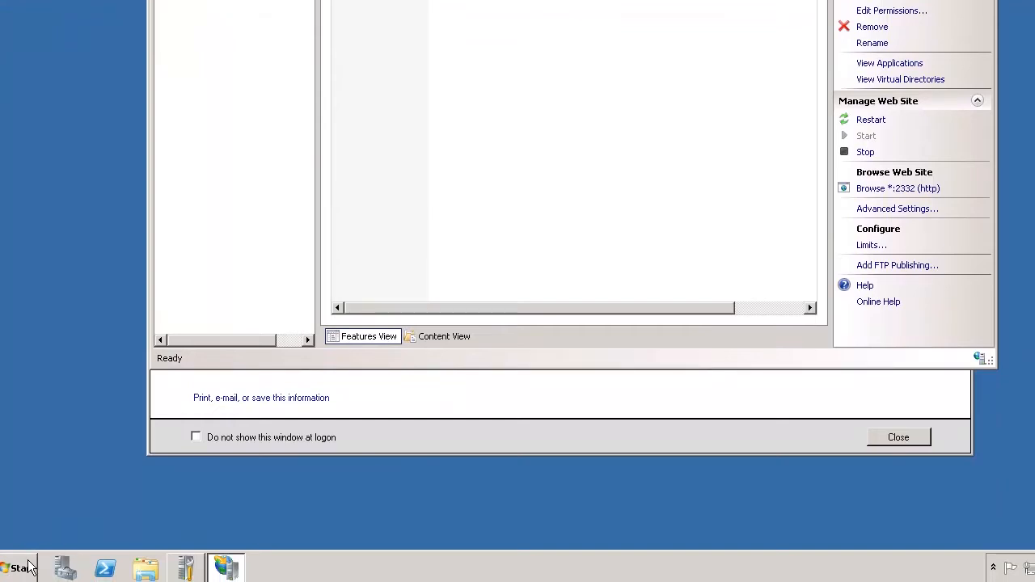
click(17, 567)
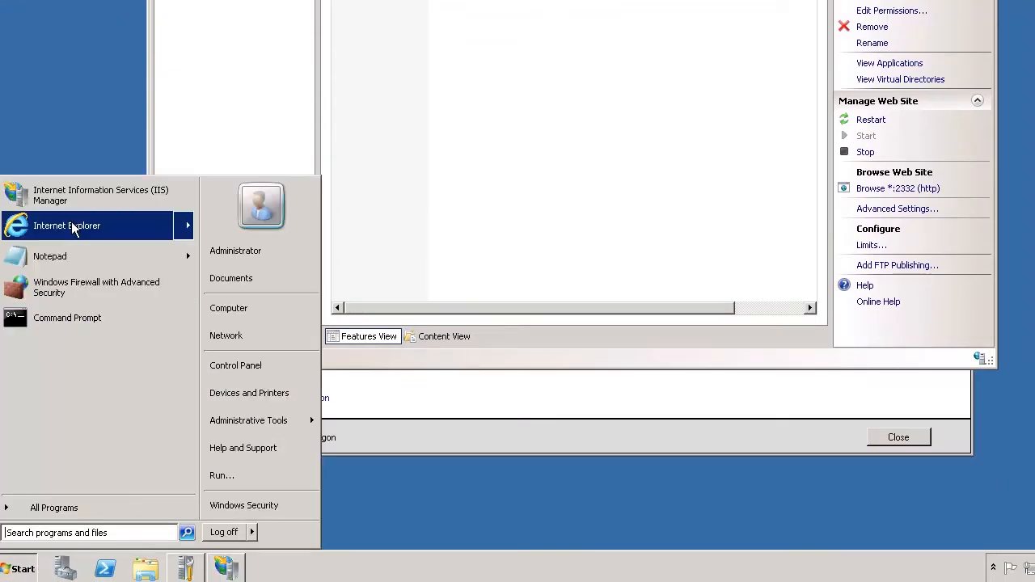
click(67, 226)
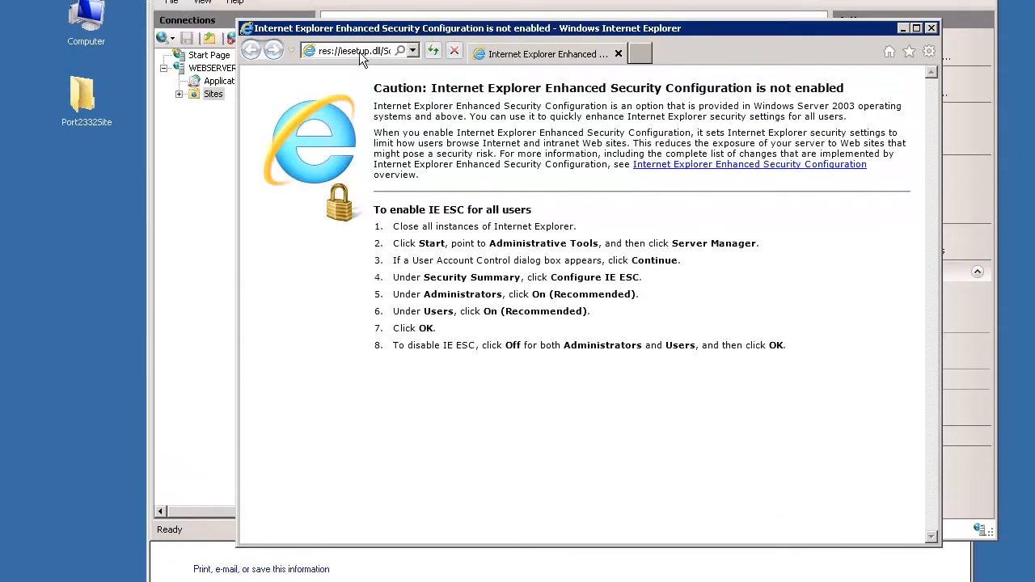
text(http://w)
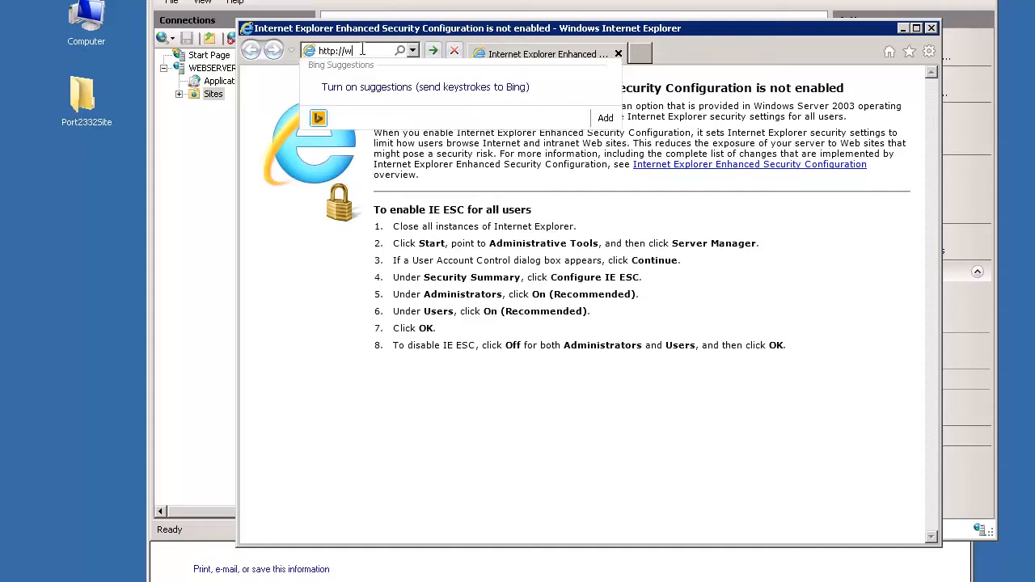
text(ebserver)
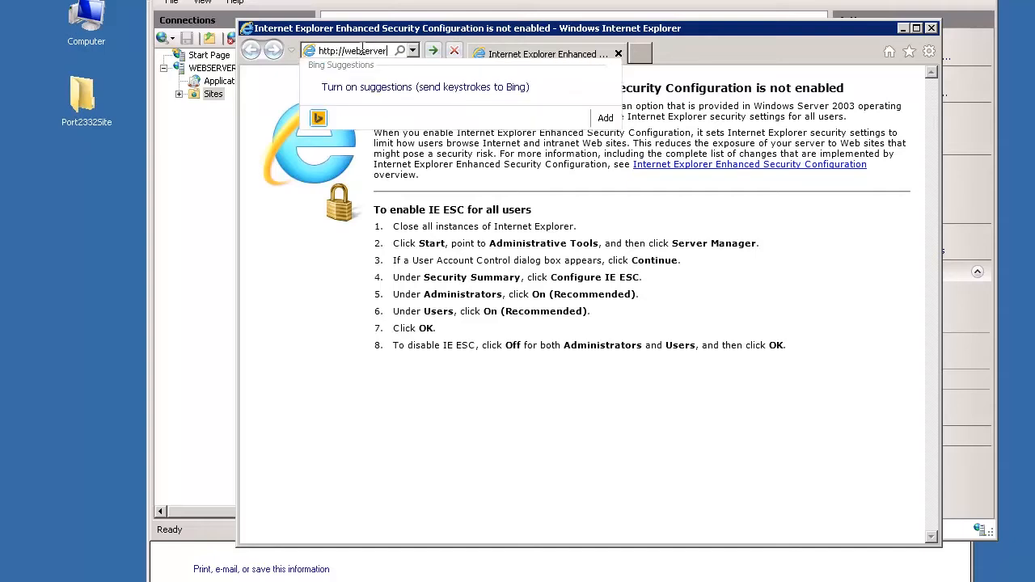
text(:233)
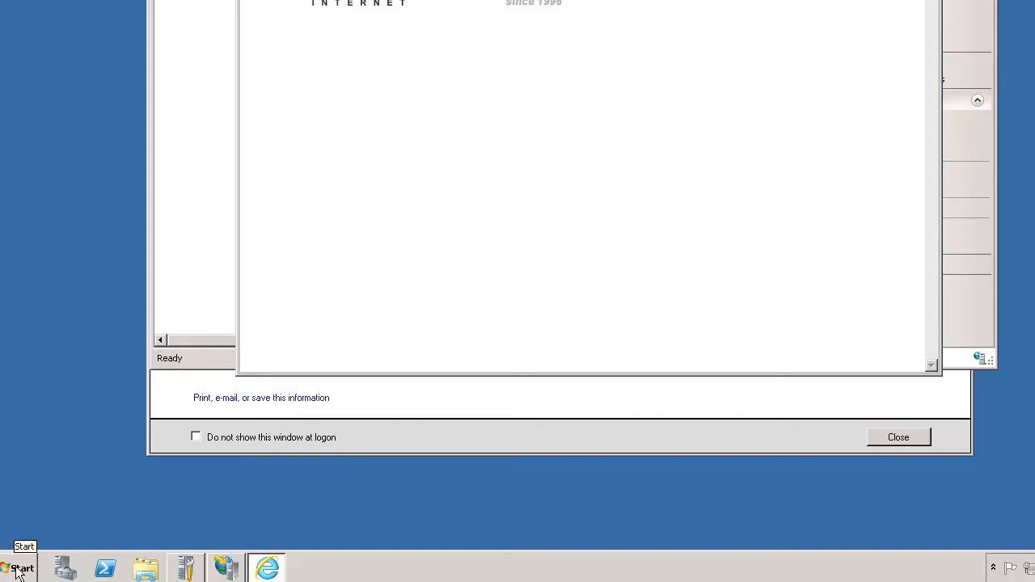
- Open Windows Firewall's Inbound Rules and start a new inbound rule
click(20, 568)
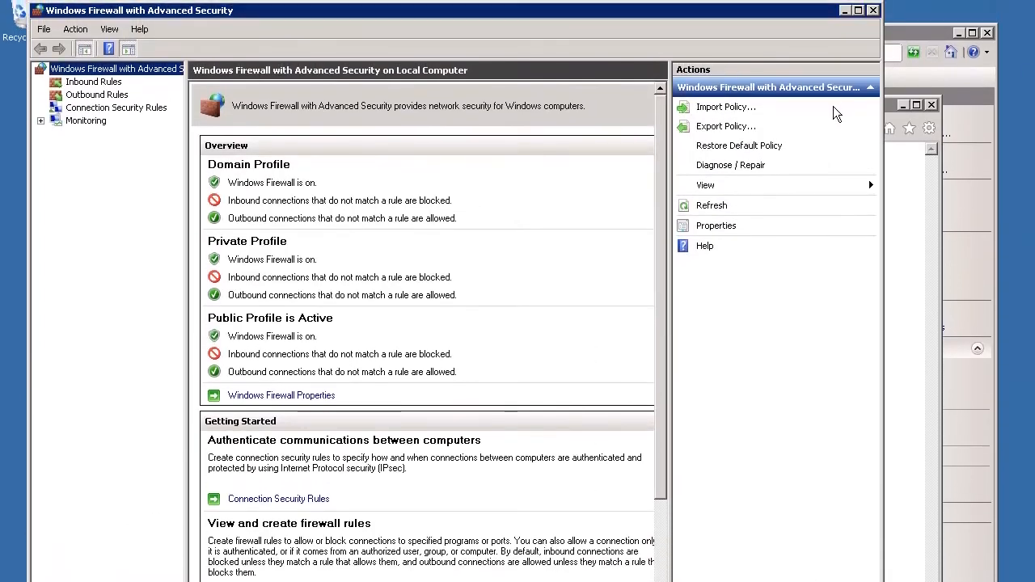
click(93, 82)
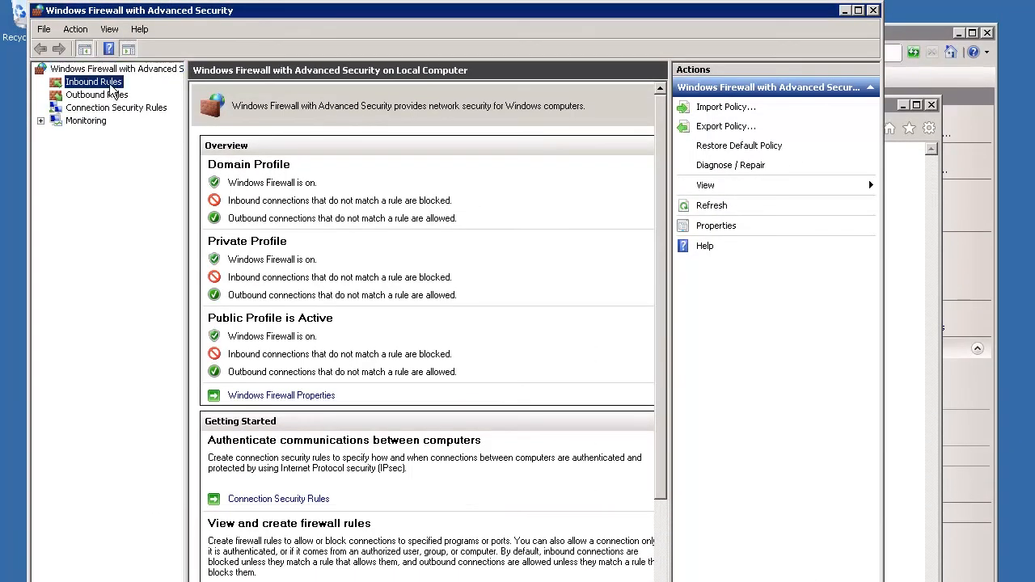
click(93, 82)
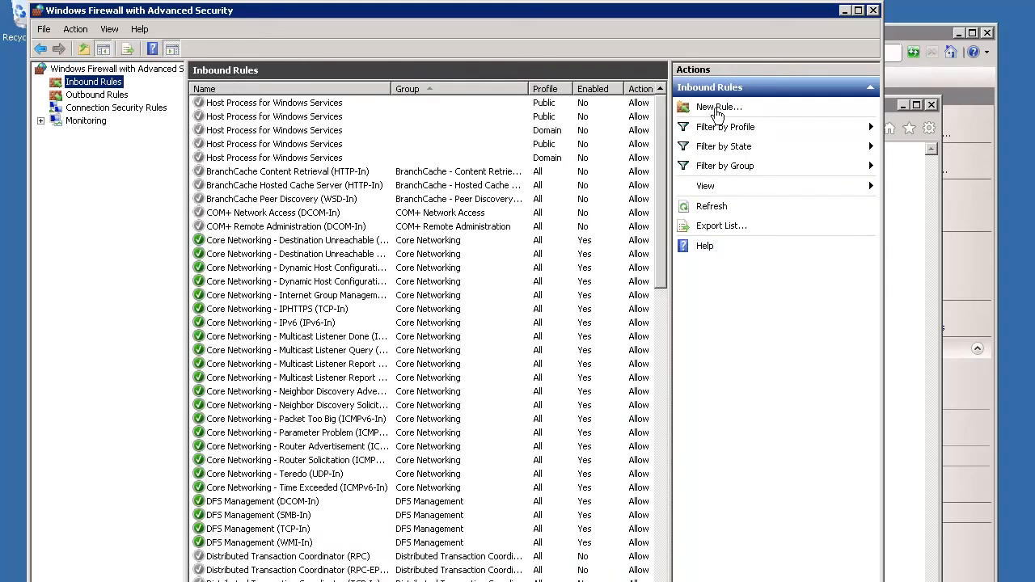
click(717, 106)
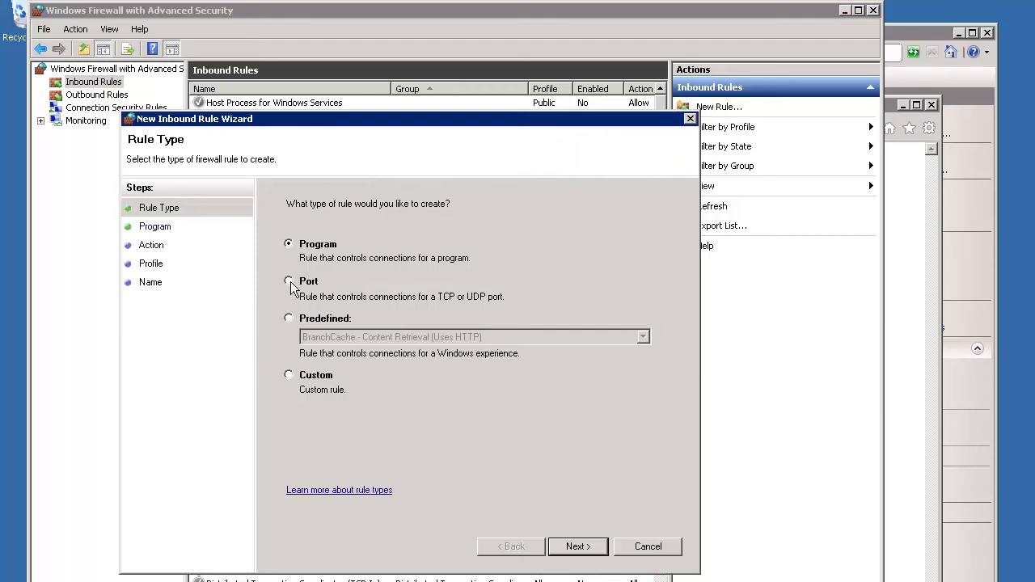
- Make the rule allow TCP local port 2332 on all profiles
click(289, 281)
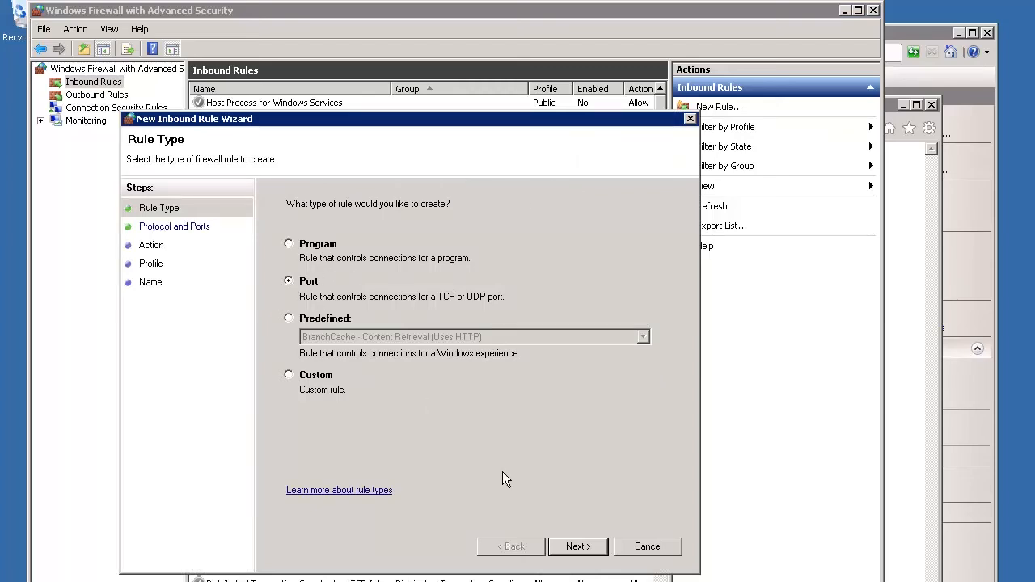
click(578, 547)
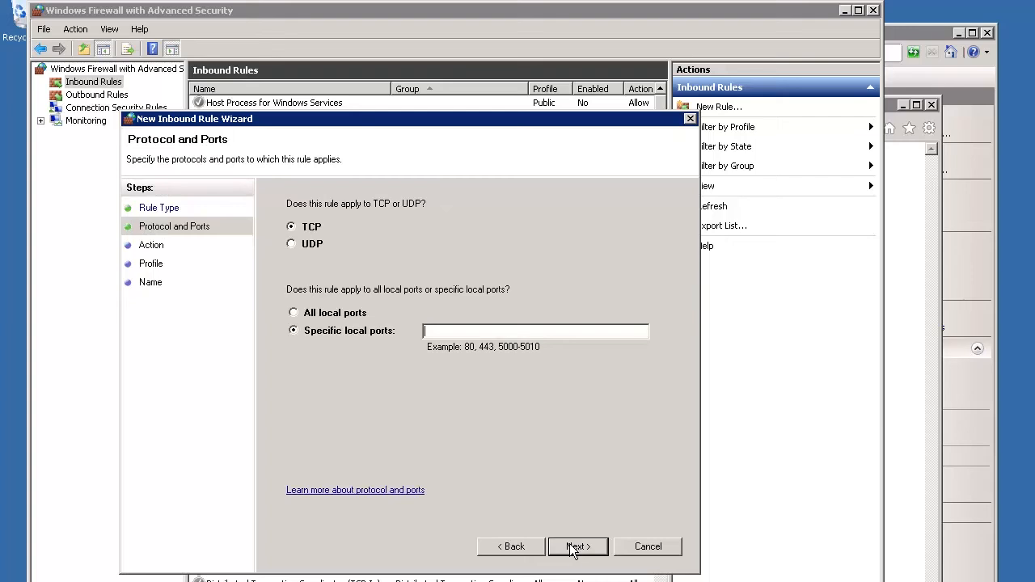
mouse_move(483, 485)
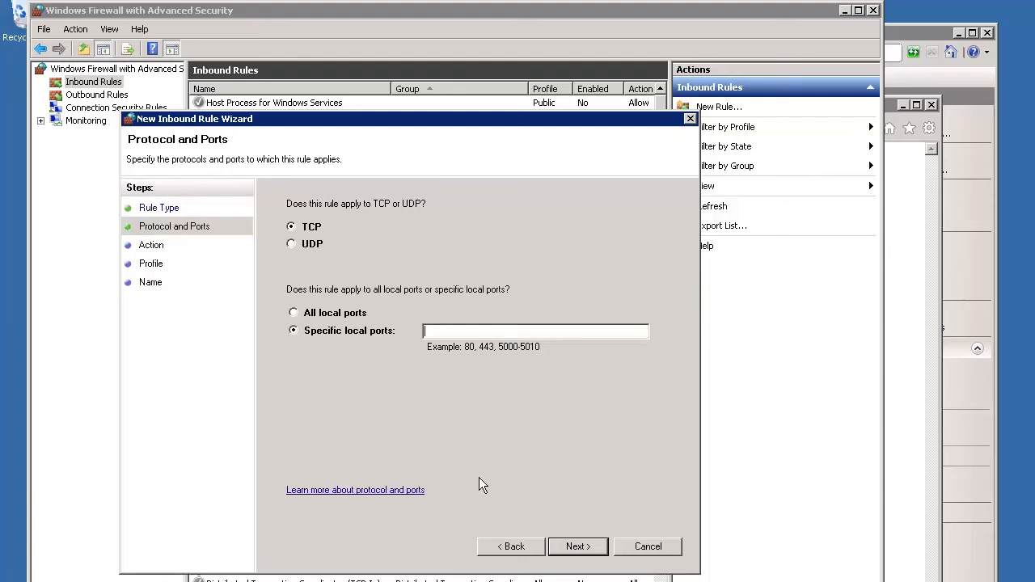
mouse_move(397, 399)
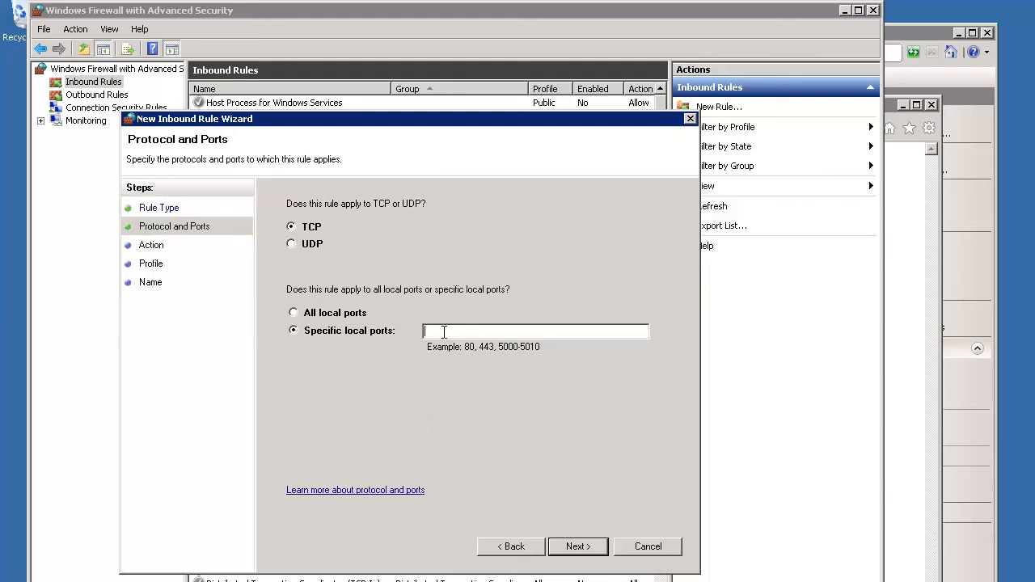
text(2332)
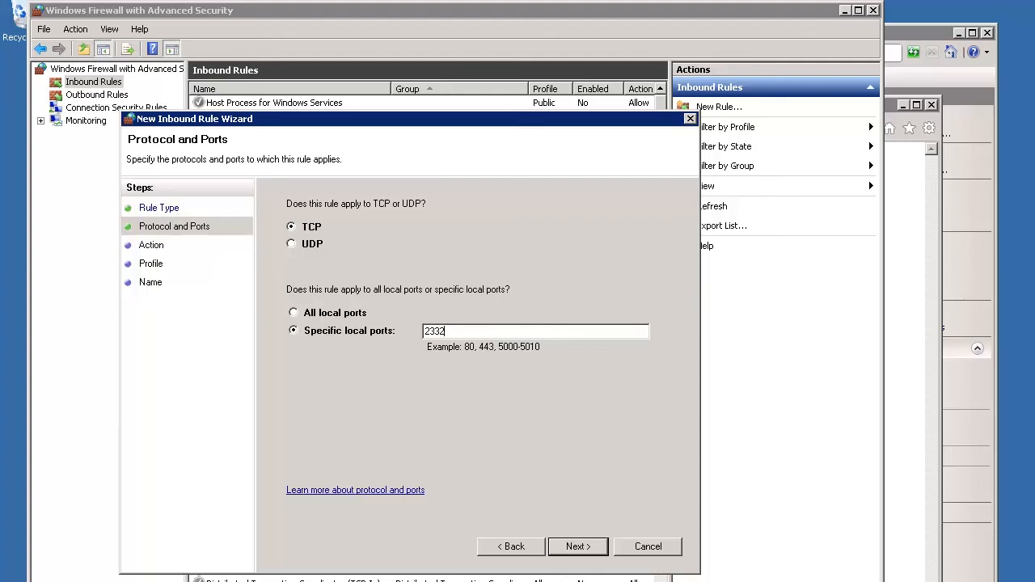
mouse_move(579, 547)
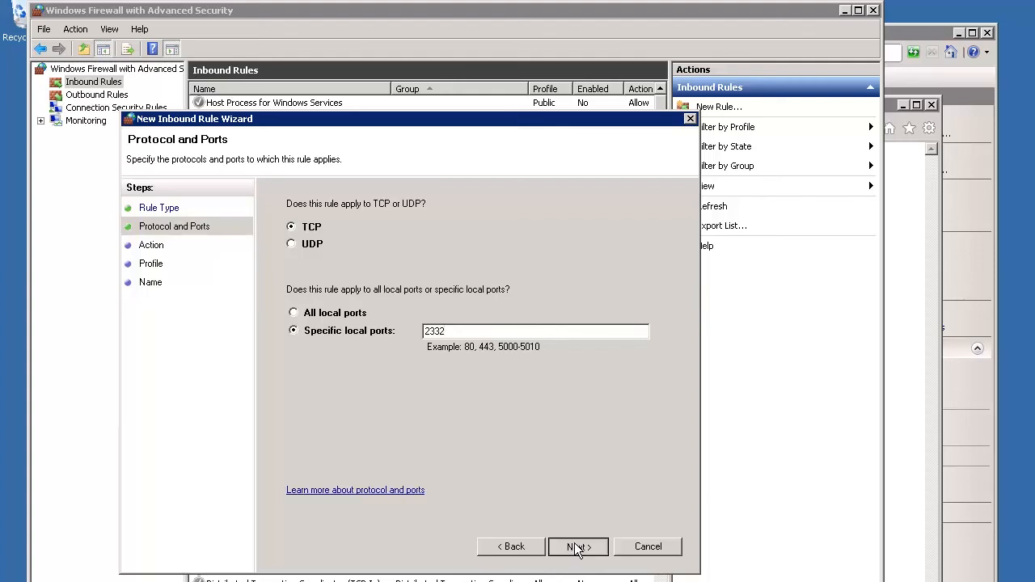
click(578, 547)
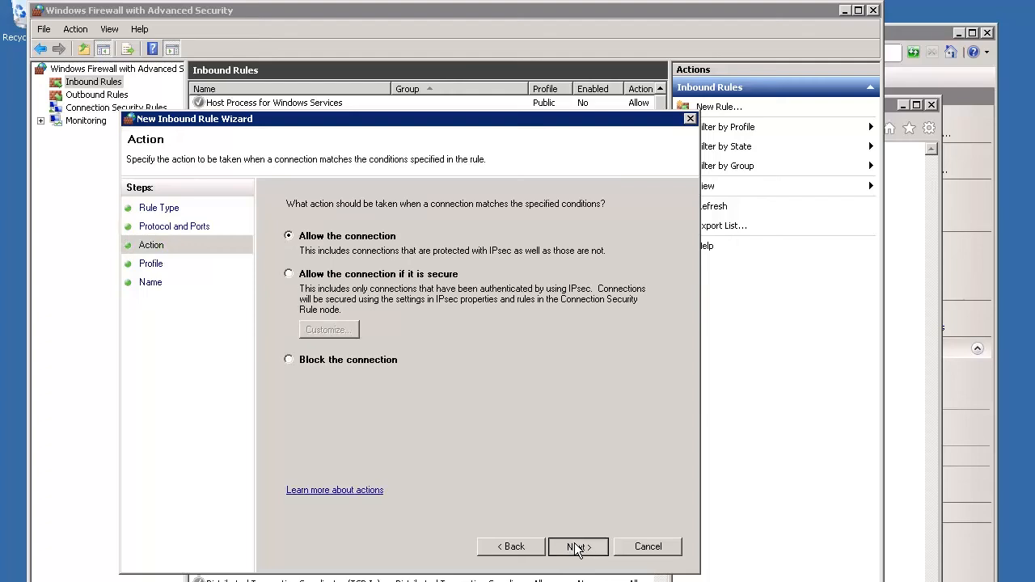
click(578, 547)
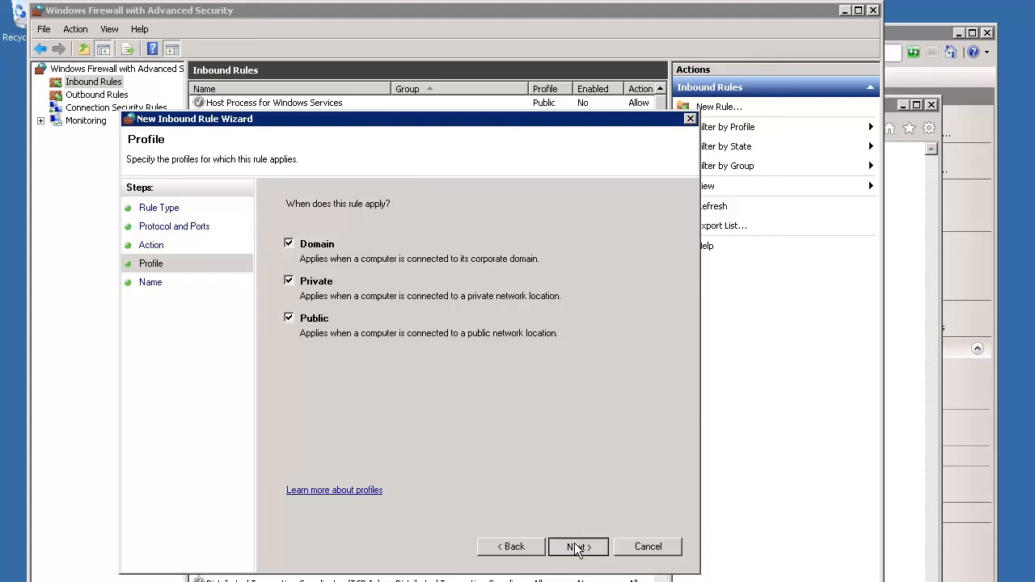
click(578, 547)
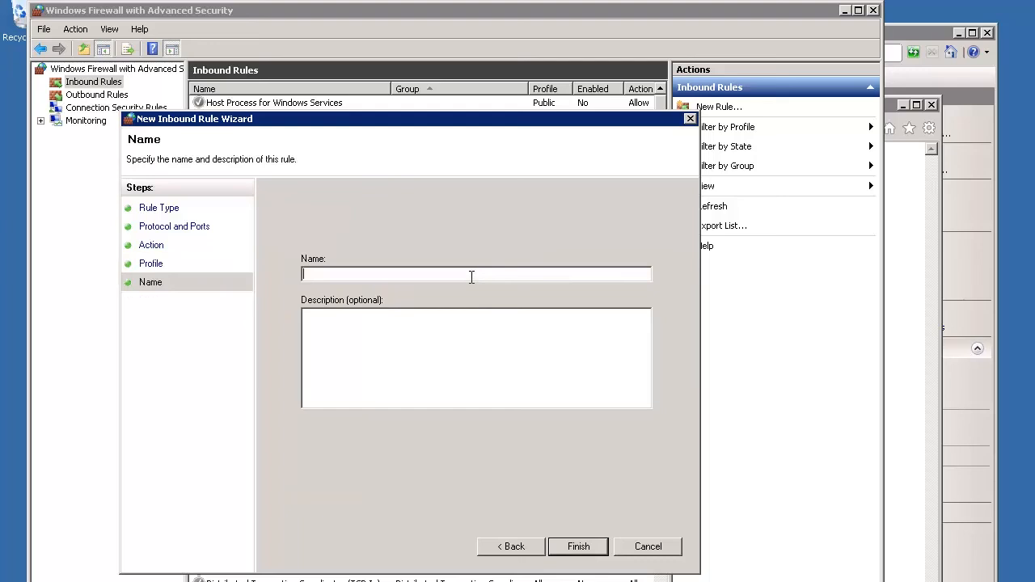
- Name the rule 'Port 2332 Site Rule', describe it as allowing site access, and finish
text(P)
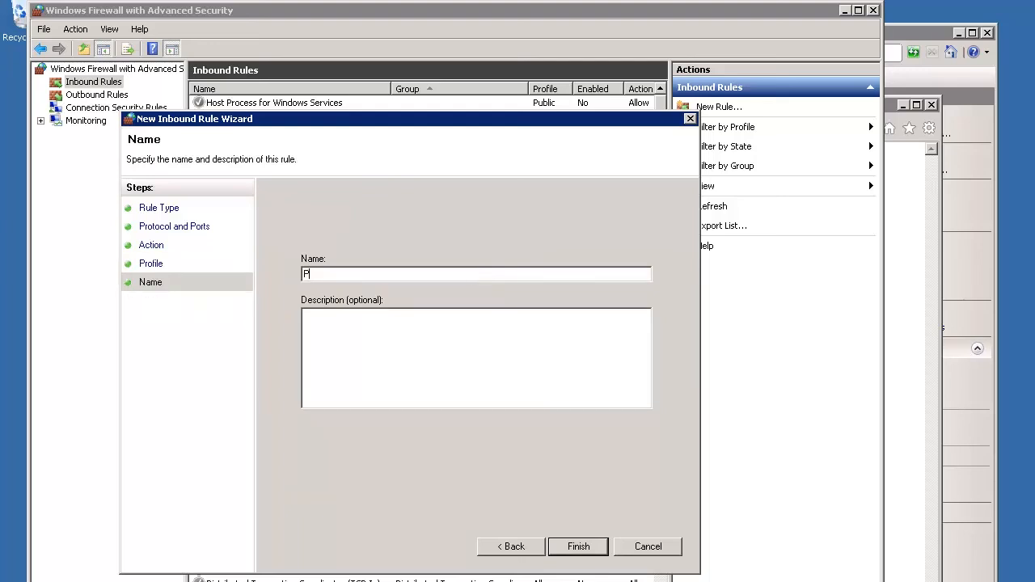
text(ort 2332)
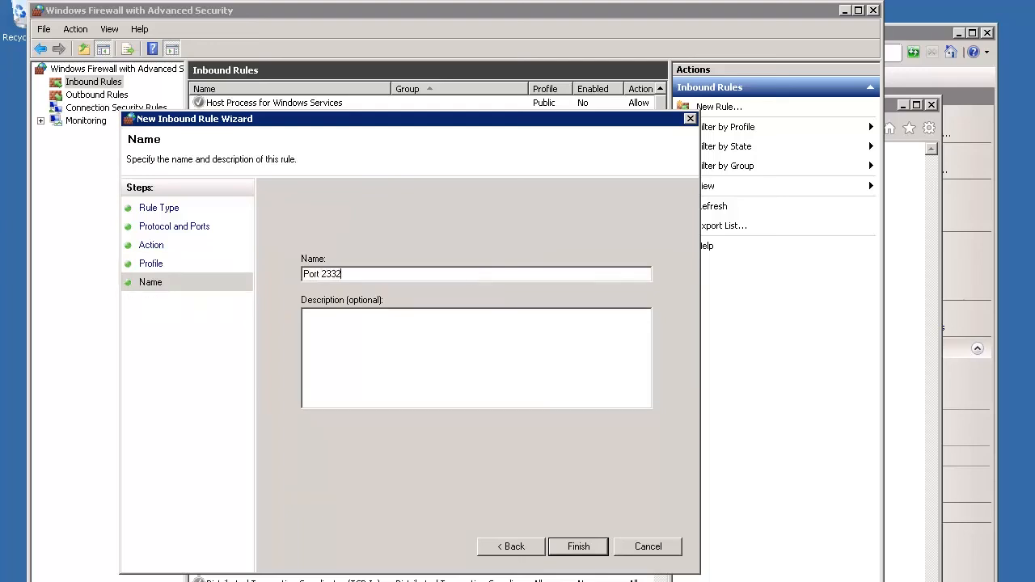
text(Site Rule)
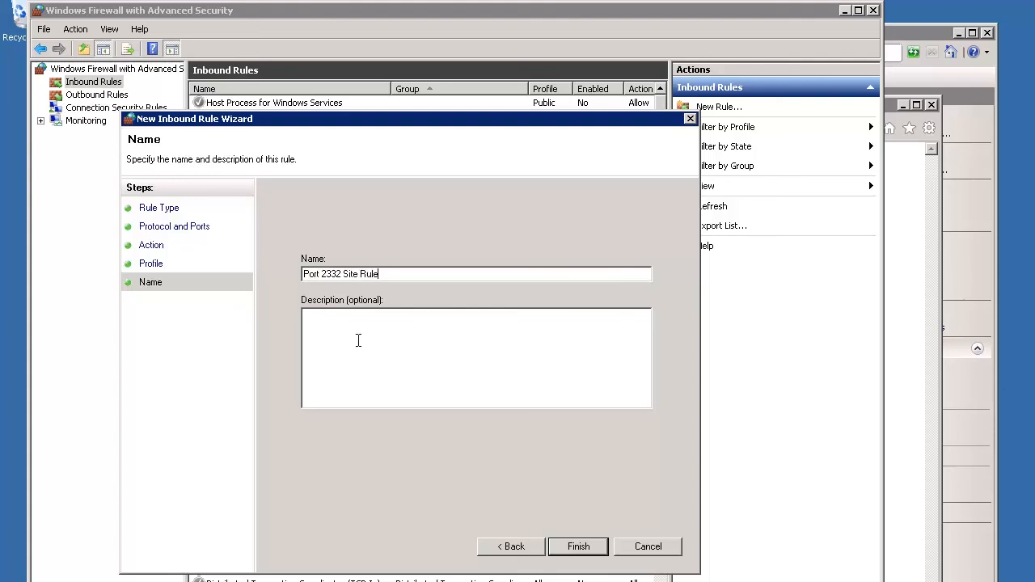
text(Allows)
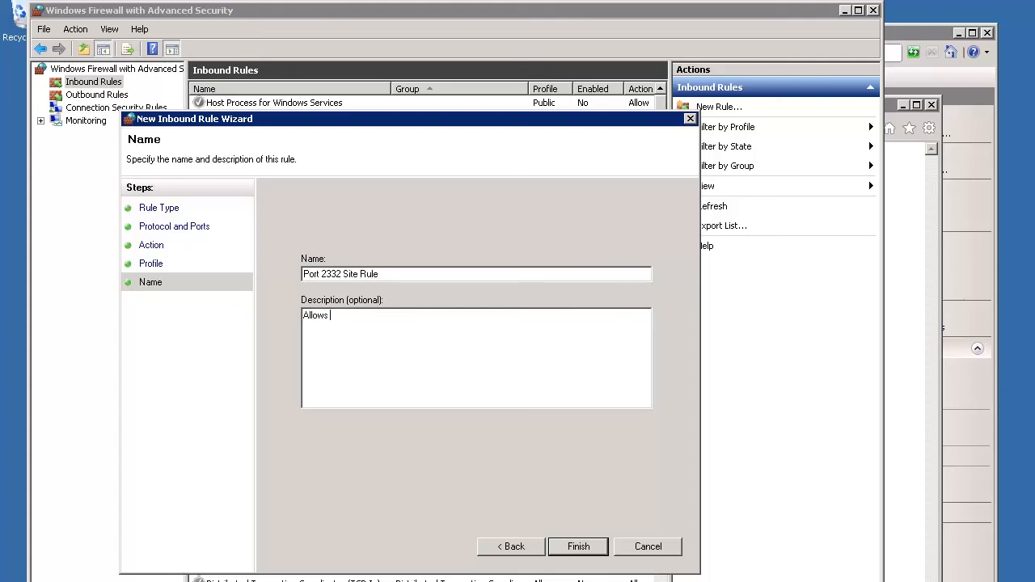
text(access to the site o)
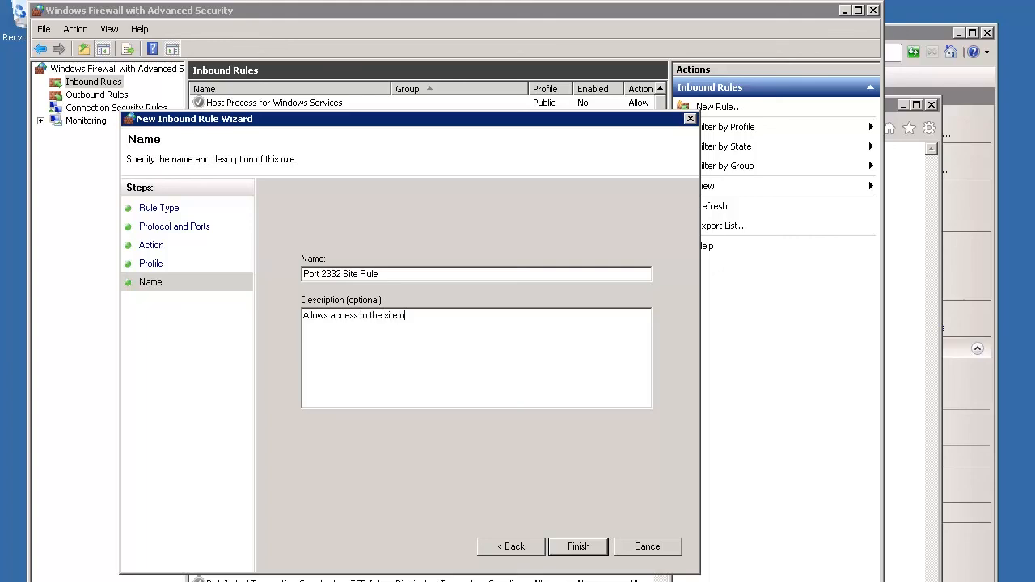
text(n port 2332)
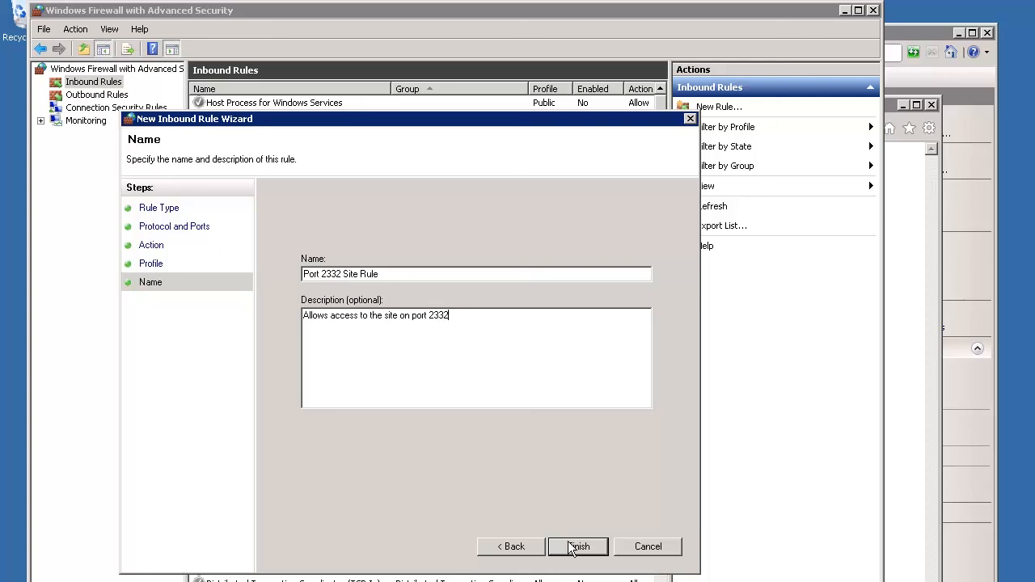
click(577, 547)
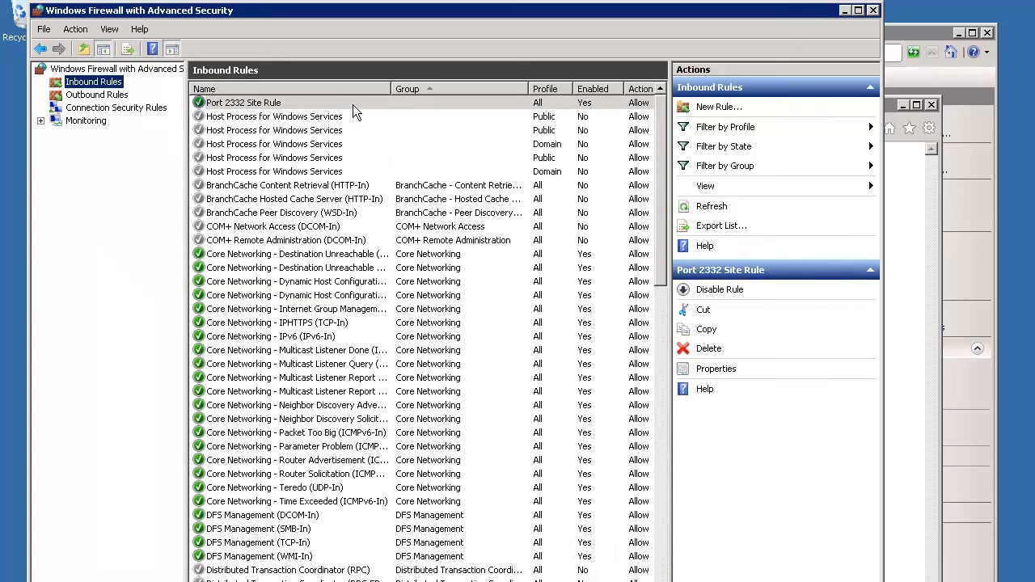
mouse_move(821, 52)
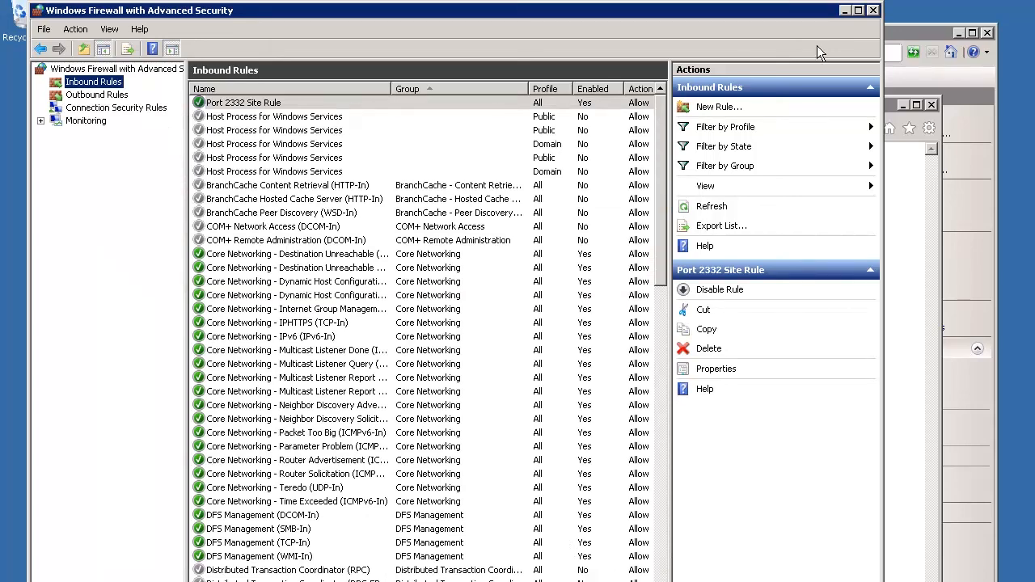